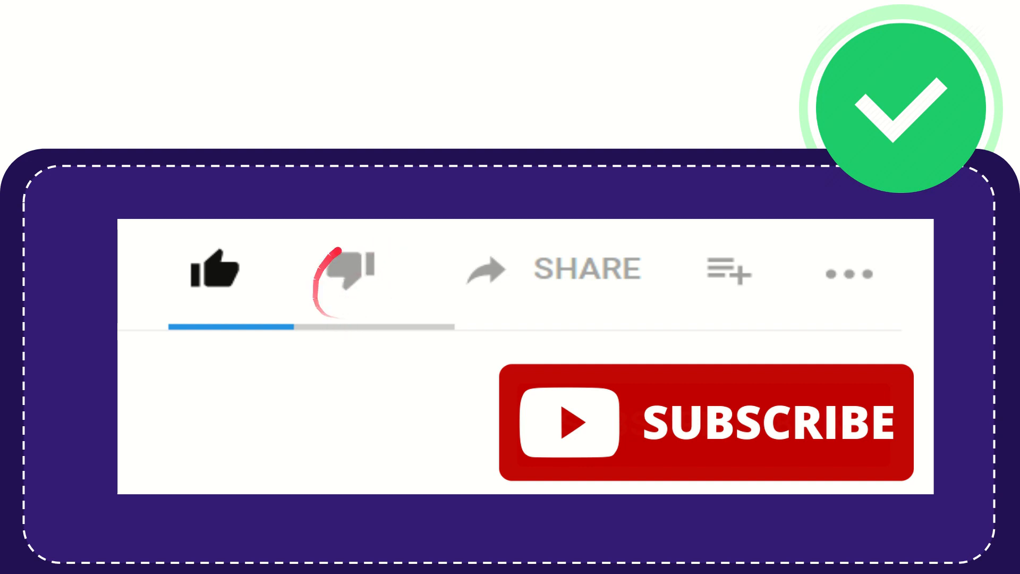
pyautogui.click(345, 270)
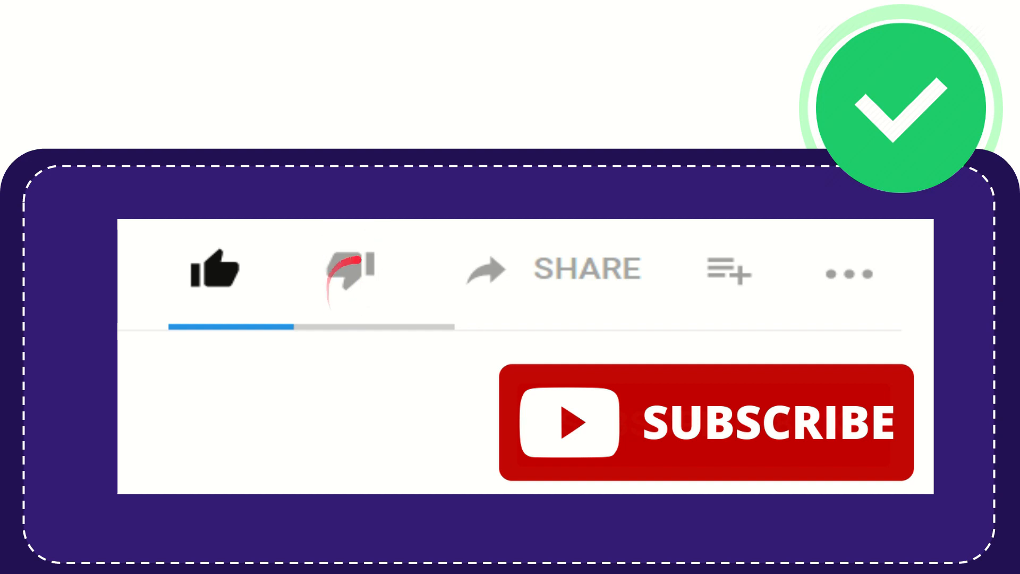
pyautogui.click(348, 270)
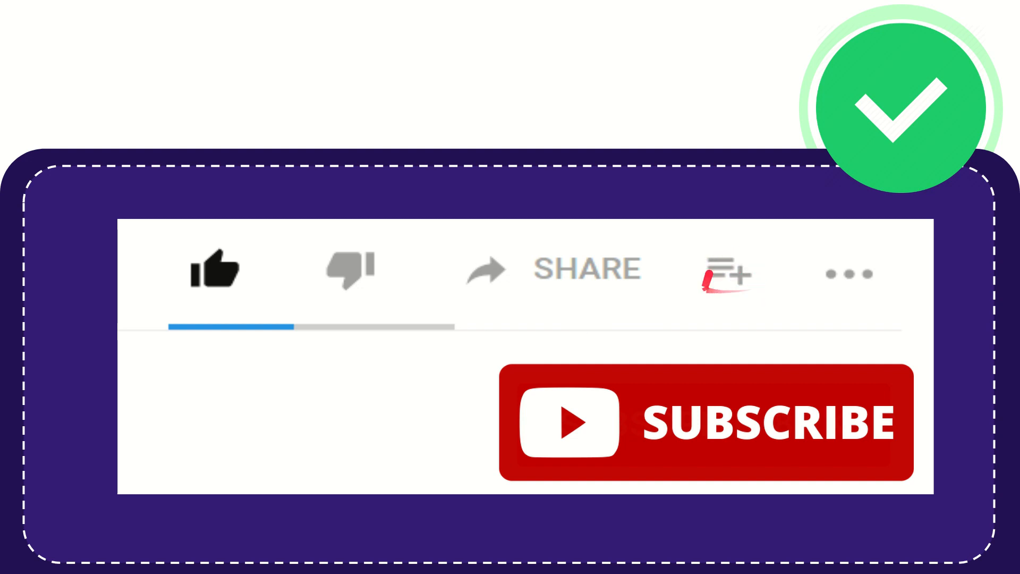
pyautogui.click(726, 272)
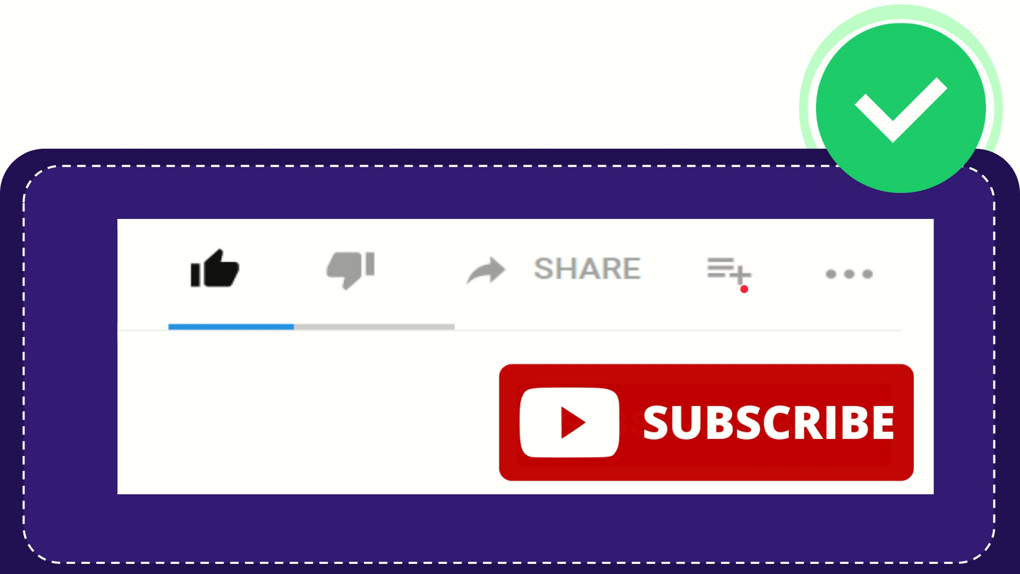